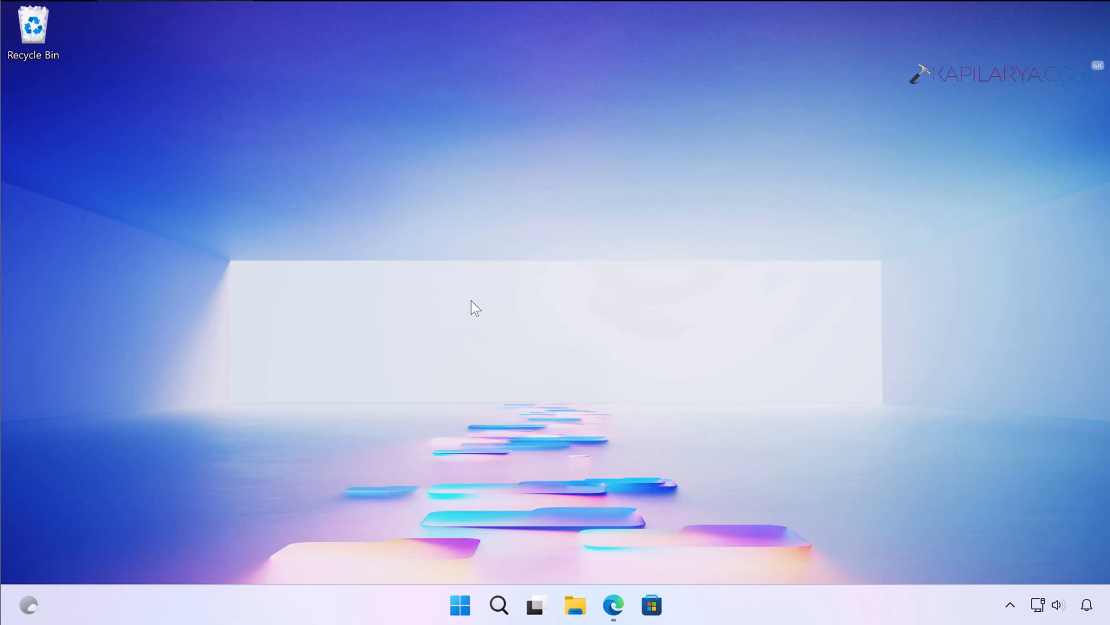
mouse_move(572, 523)
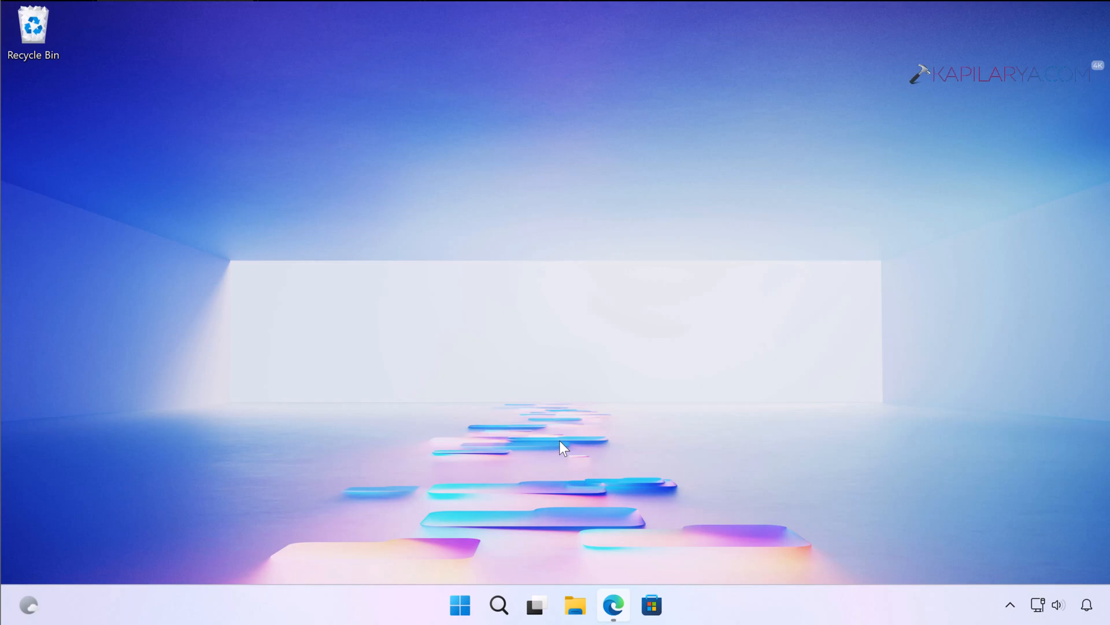
Step: Launch Microsoft Edge from the taskbar and scroll the Download Windows 11 page
left_click(612, 605)
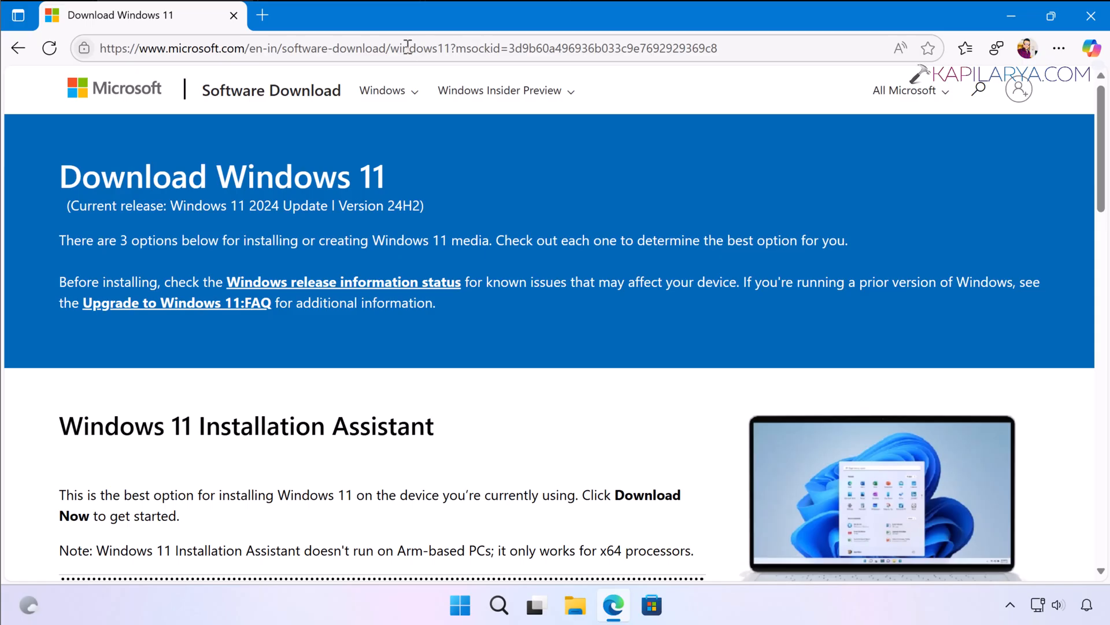
scroll("down", 3)
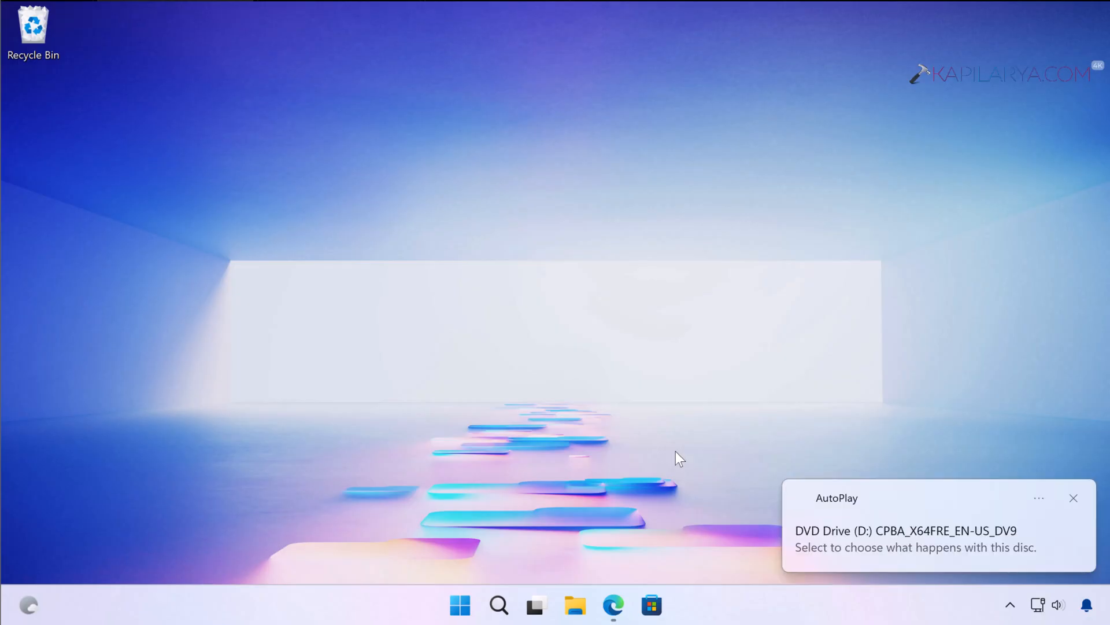
mouse_move(963, 549)
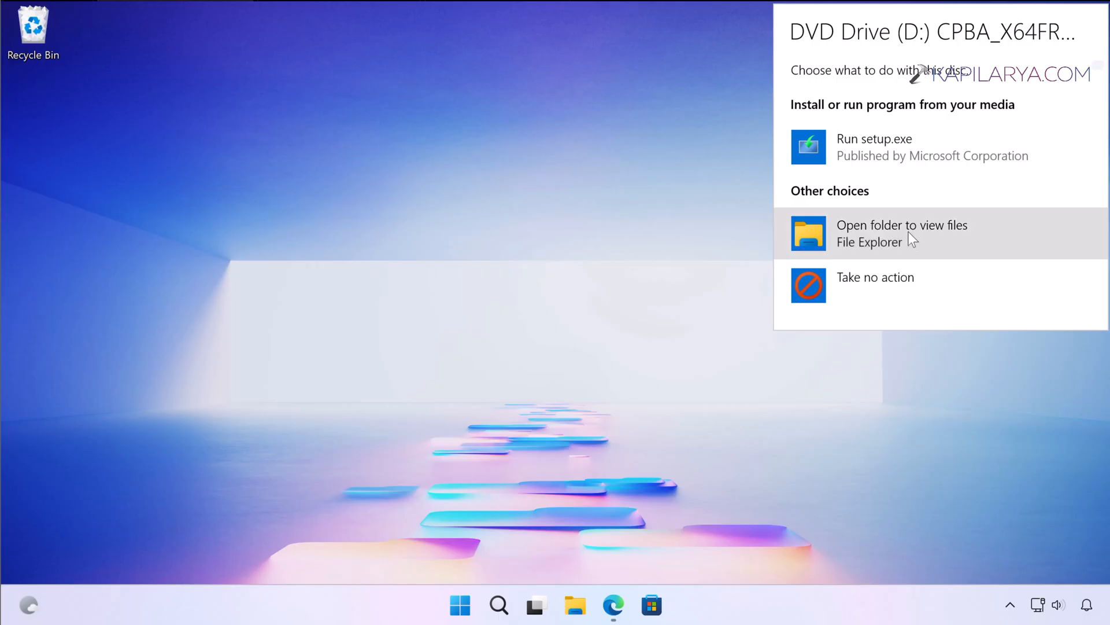
mouse_move(592, 115)
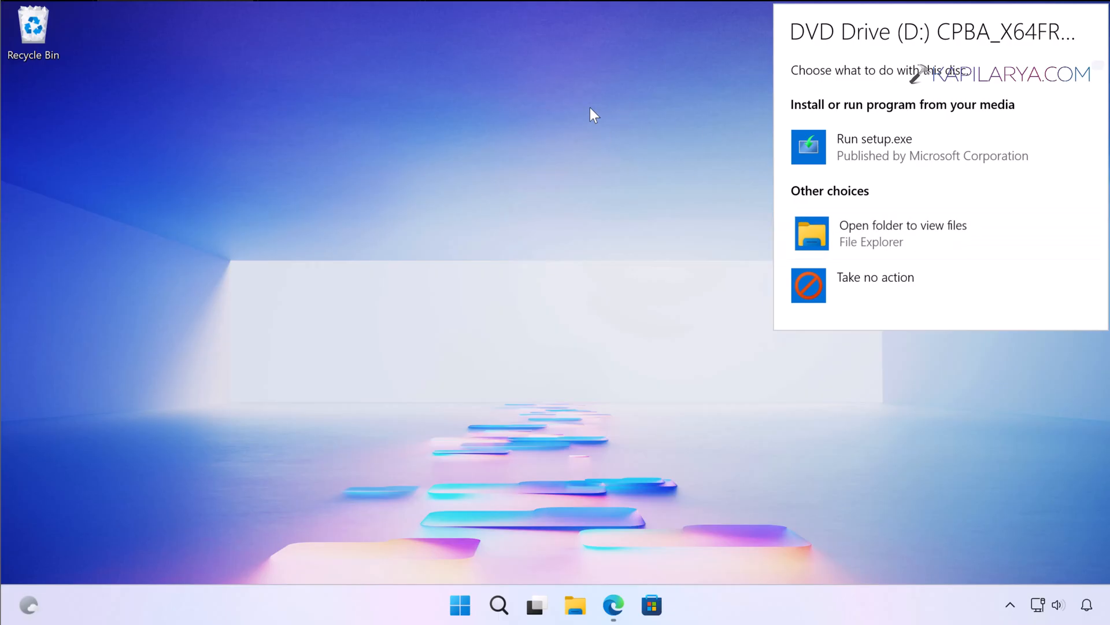
Step: View the mounted DVD Drive D: files and launch setup
left_click(902, 225)
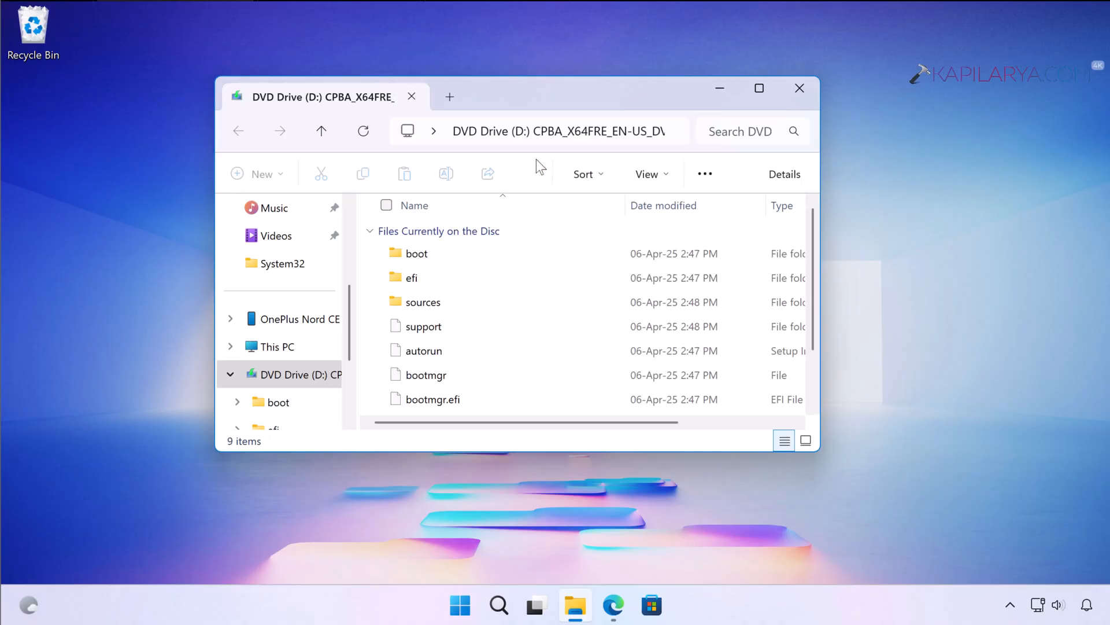
left_click(420, 358)
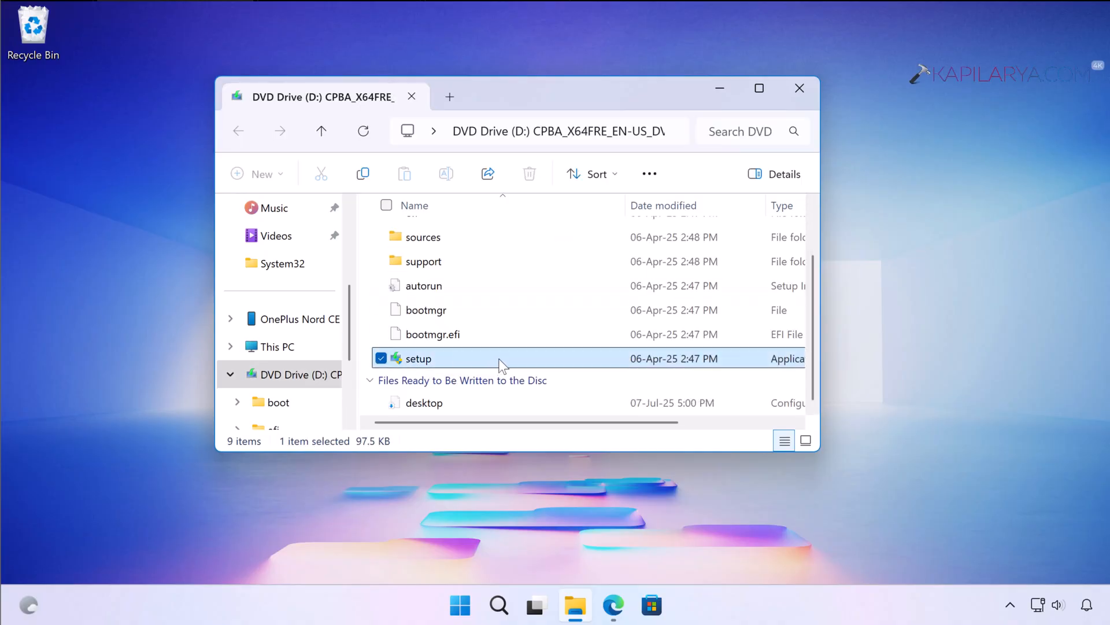
double_click(417, 357)
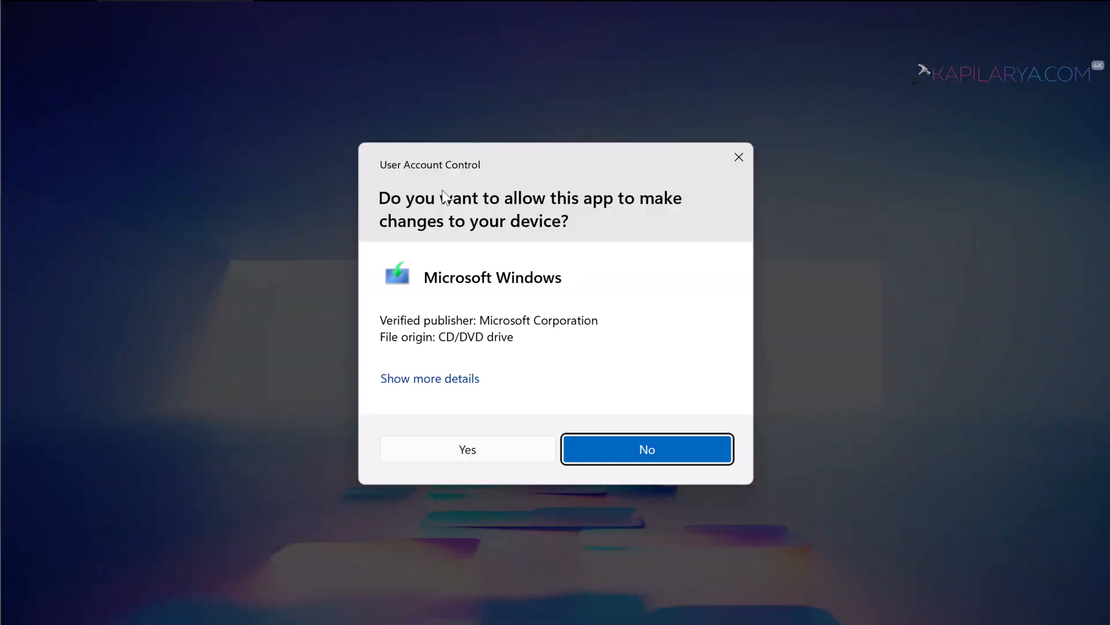
mouse_move(435, 461)
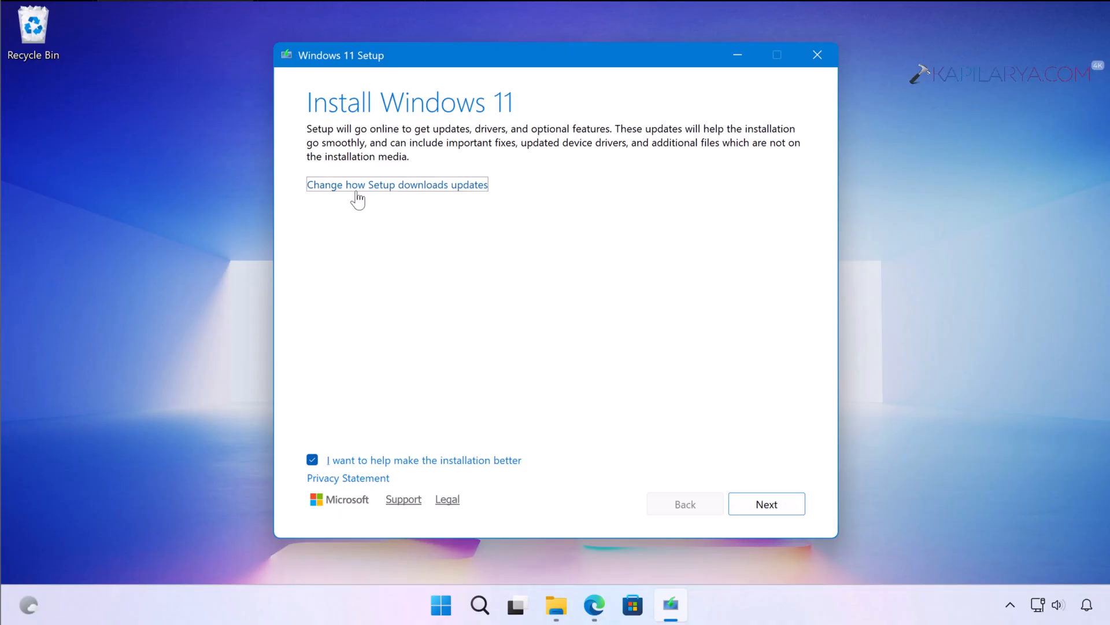
Step: Set Setup's update download option to 'Not right now' and continue
left_click(397, 184)
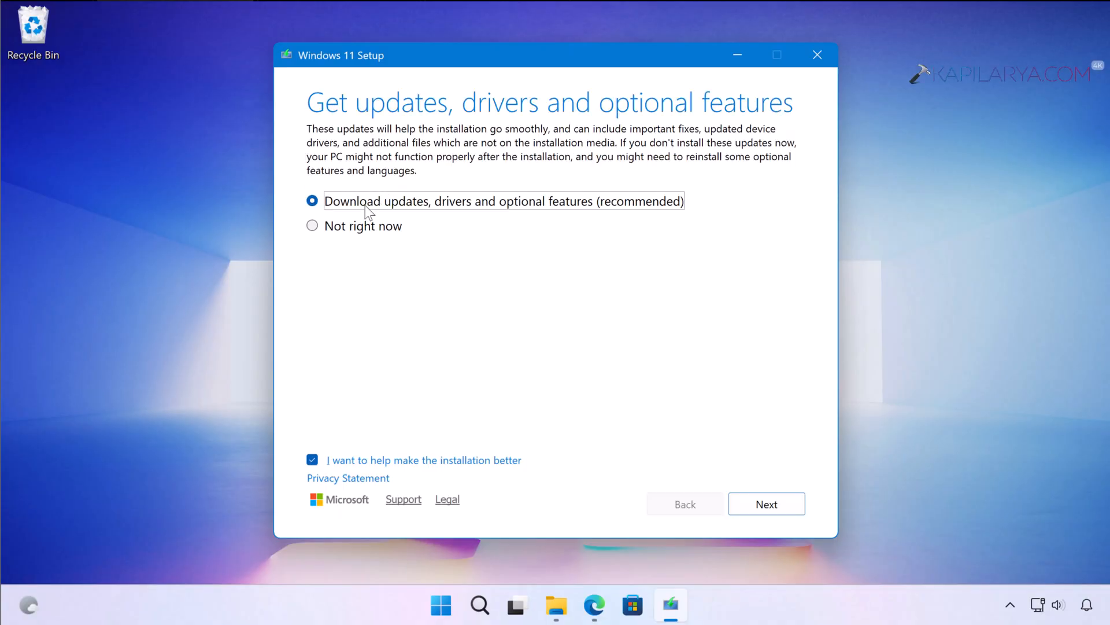
left_click(311, 225)
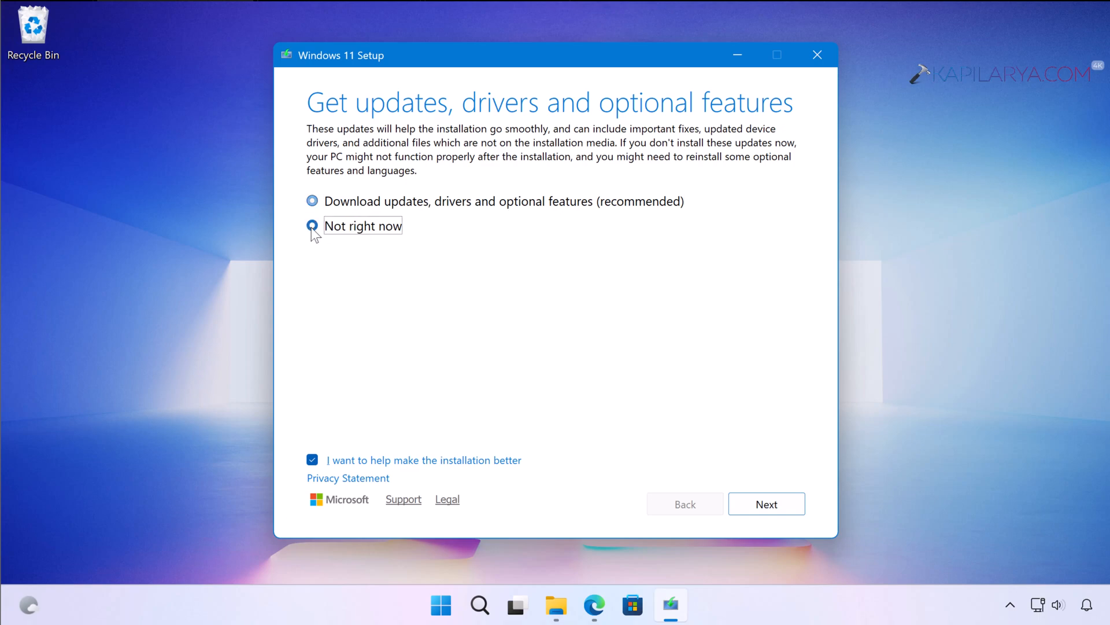
left_click(311, 225)
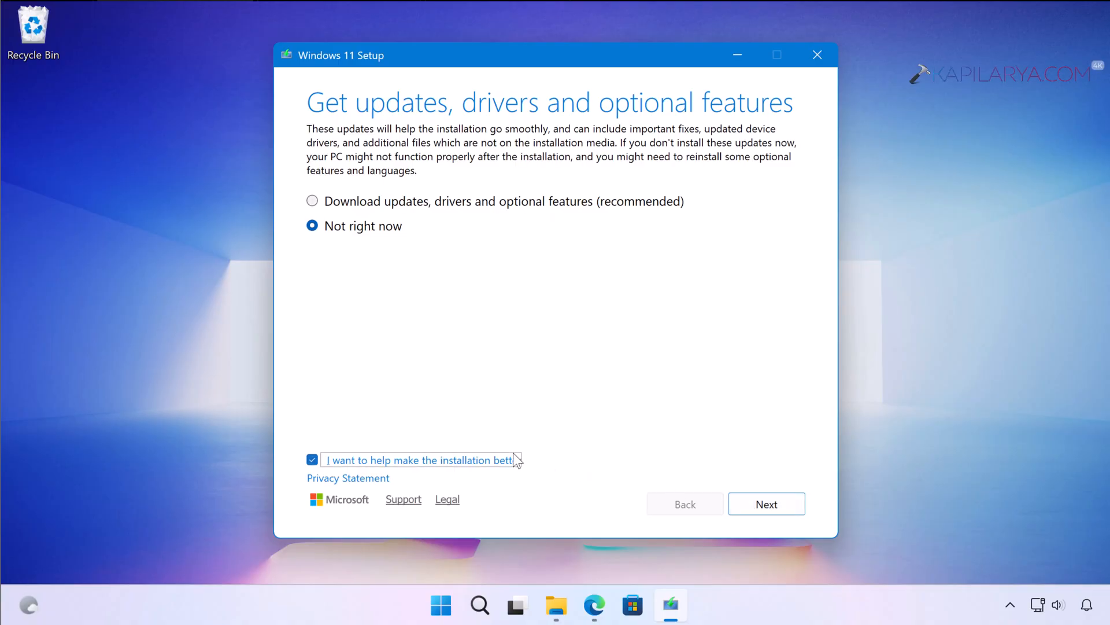
left_click(766, 504)
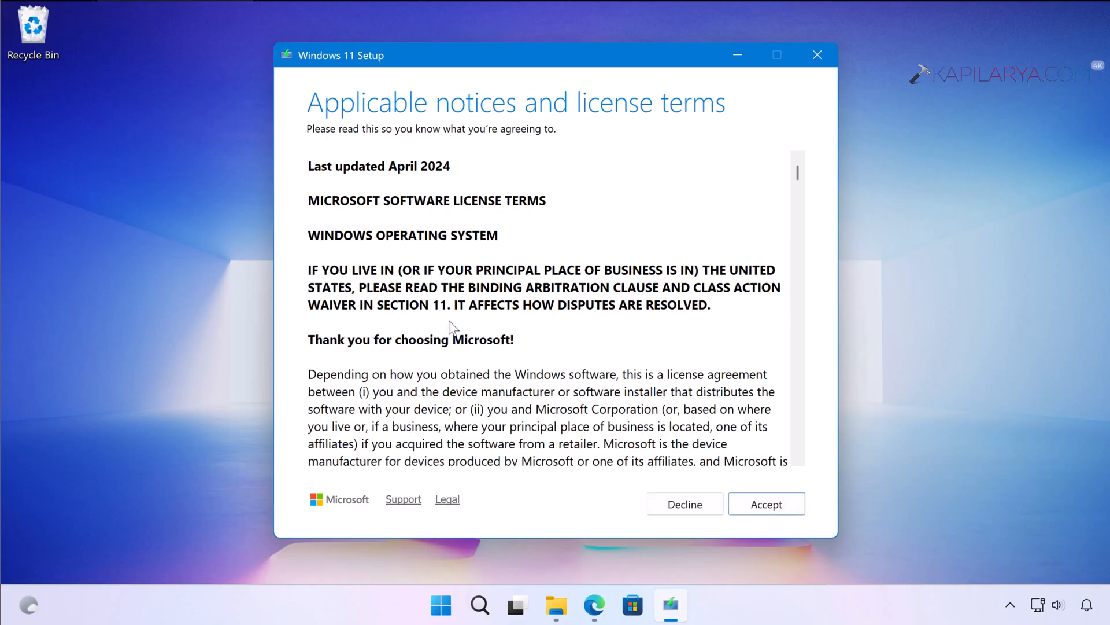
mouse_move(766, 504)
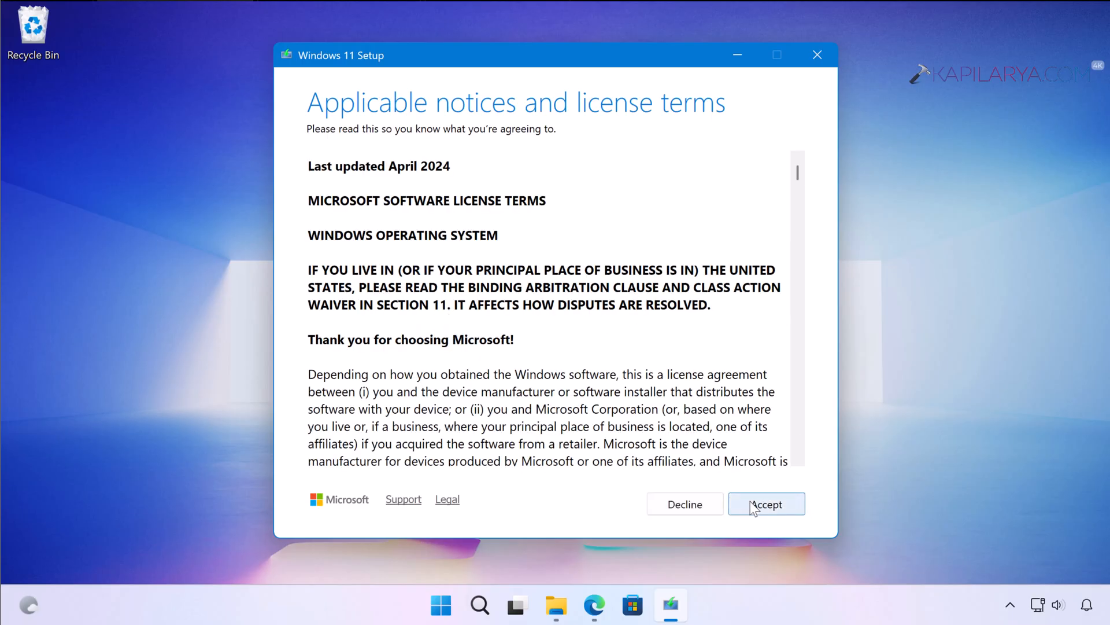
Step: Accept the applicable notices and license terms
left_click(766, 504)
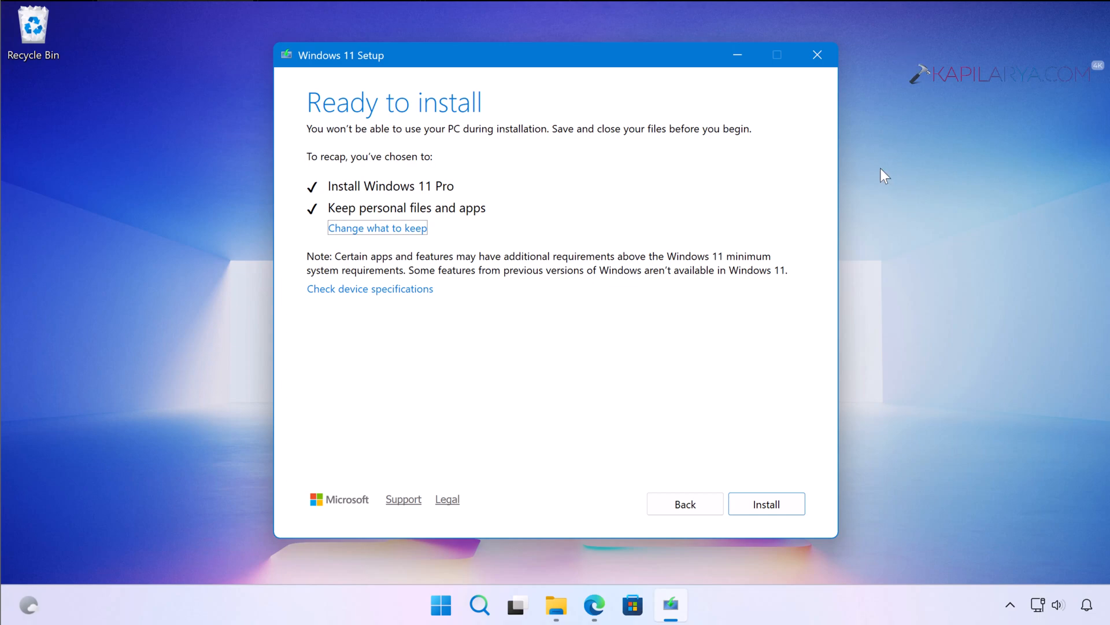
mouse_move(479, 123)
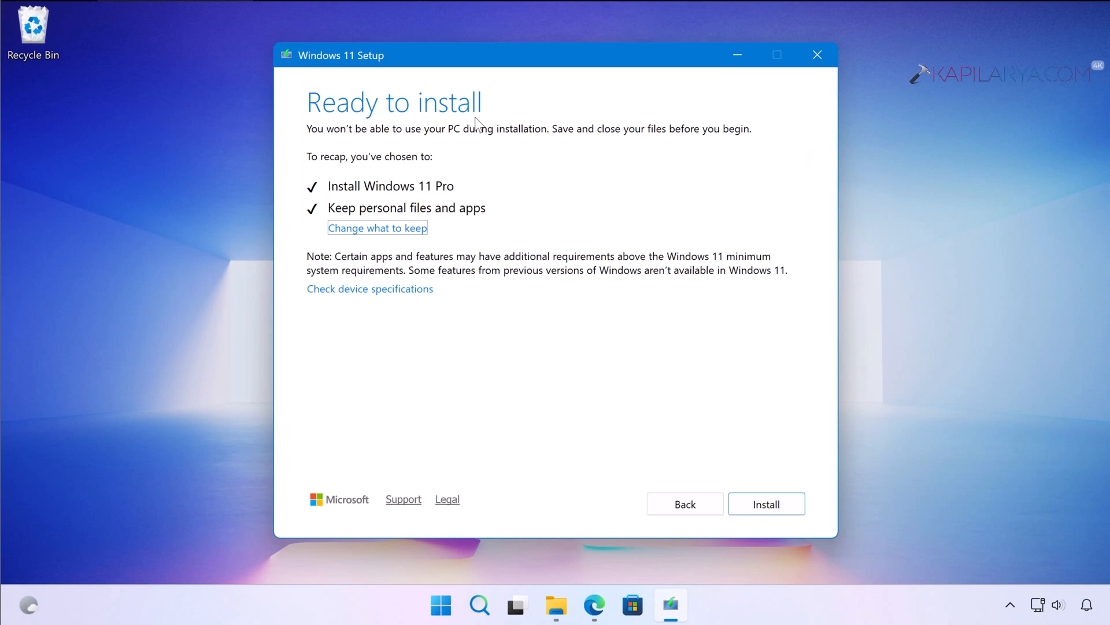
mouse_move(361, 195)
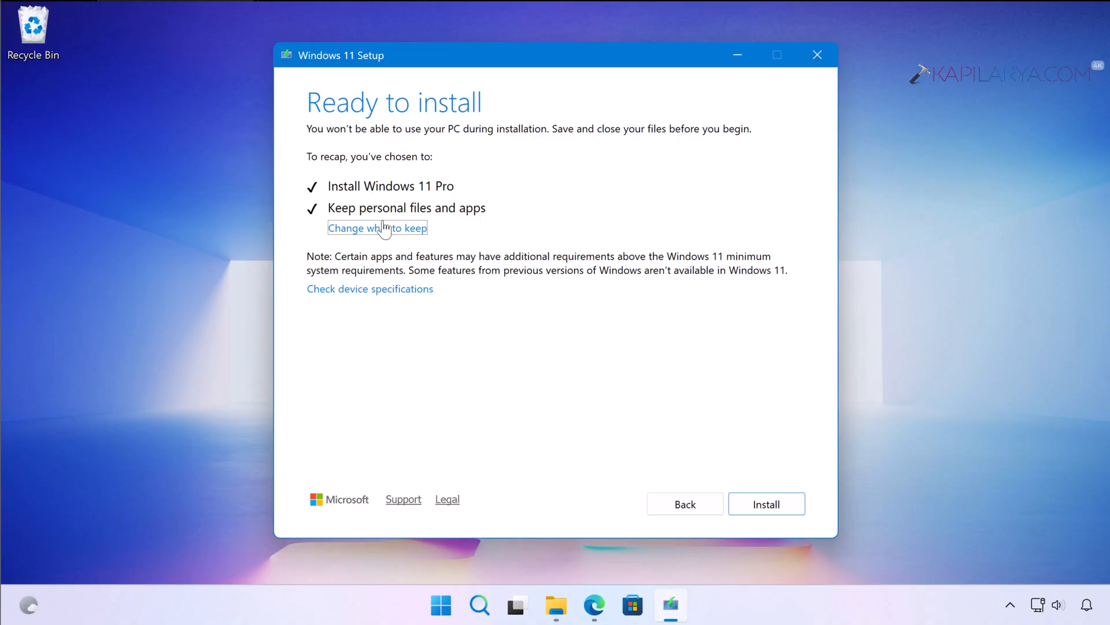
mouse_move(473, 221)
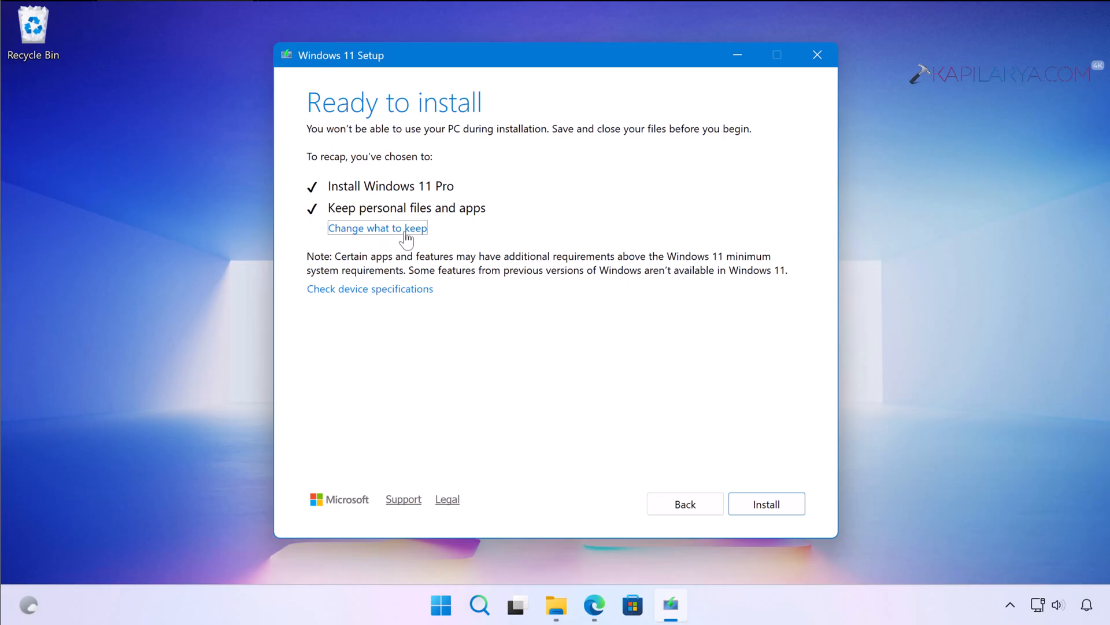
mouse_move(468, 225)
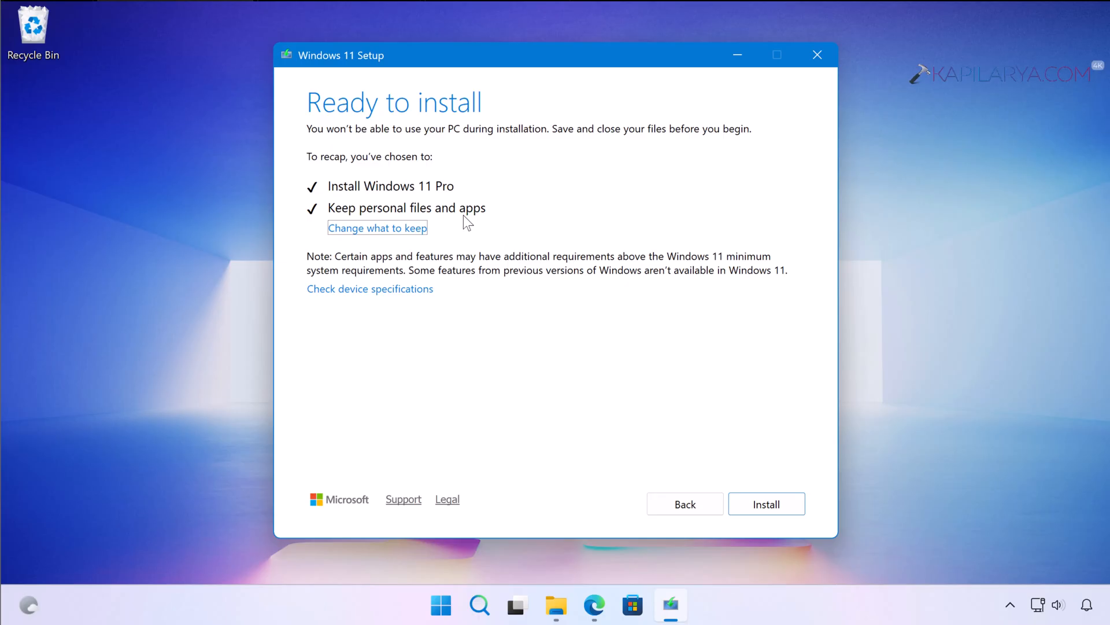
mouse_move(484, 342)
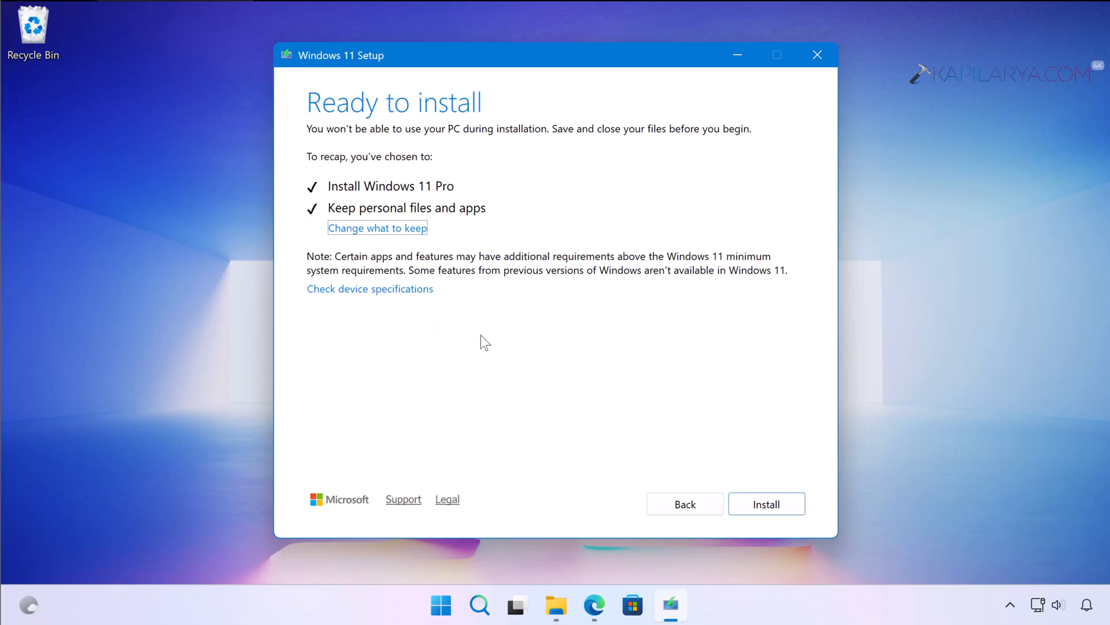
mouse_move(752, 261)
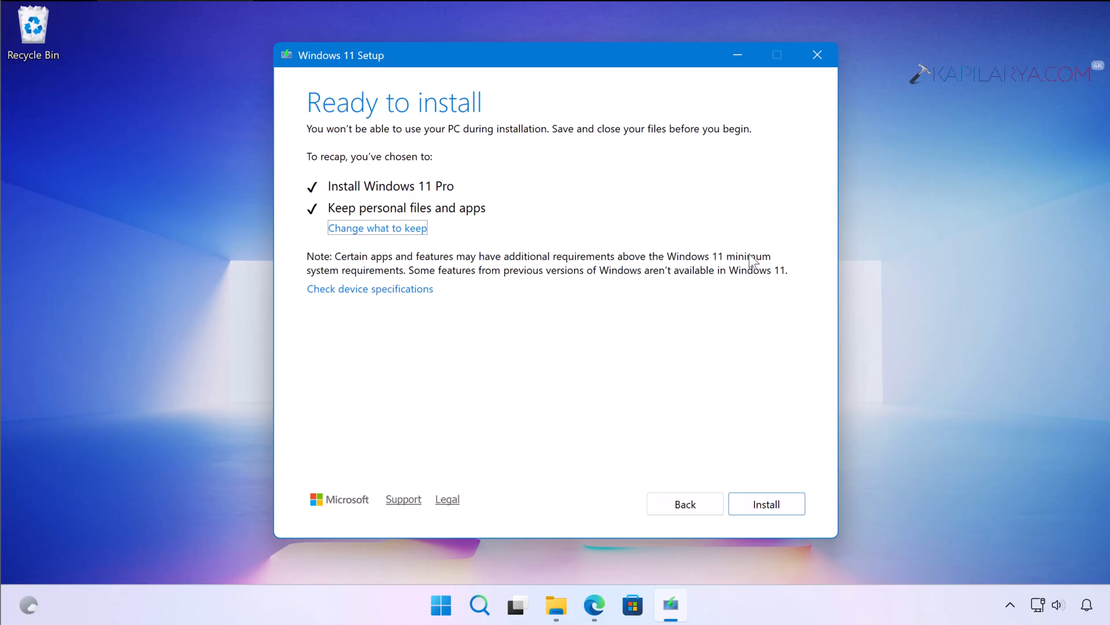
mouse_move(622, 281)
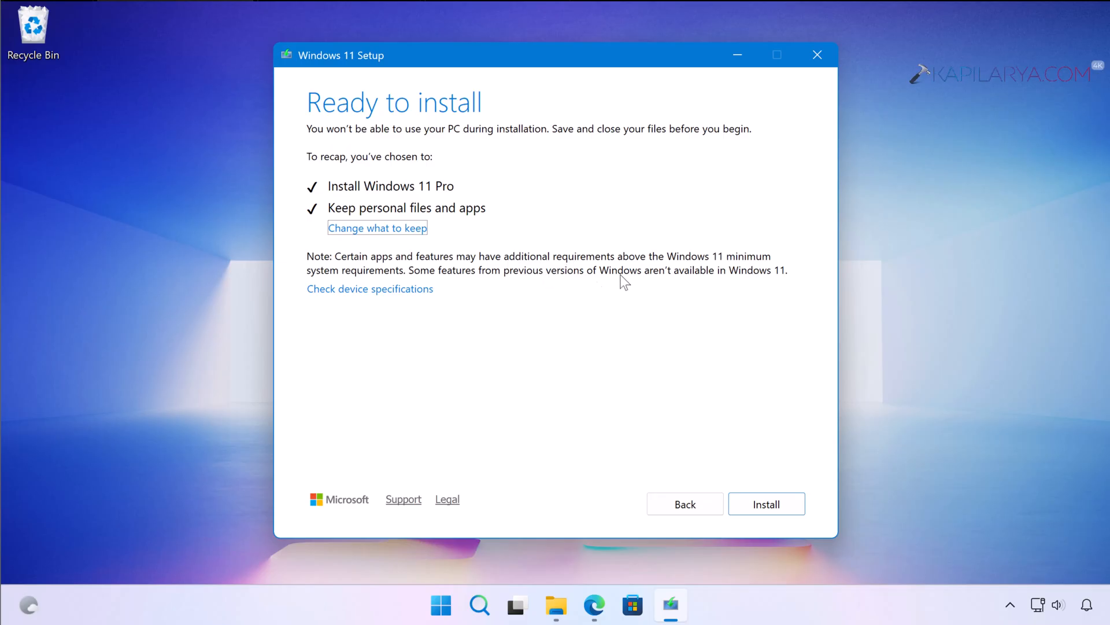
mouse_move(690, 283)
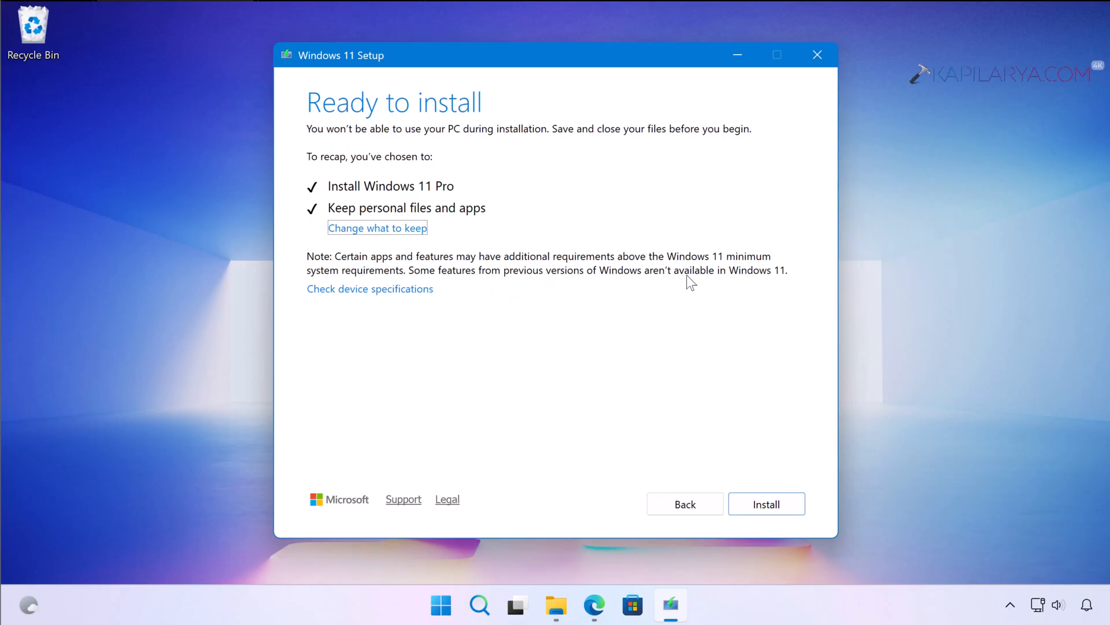
mouse_move(515, 332)
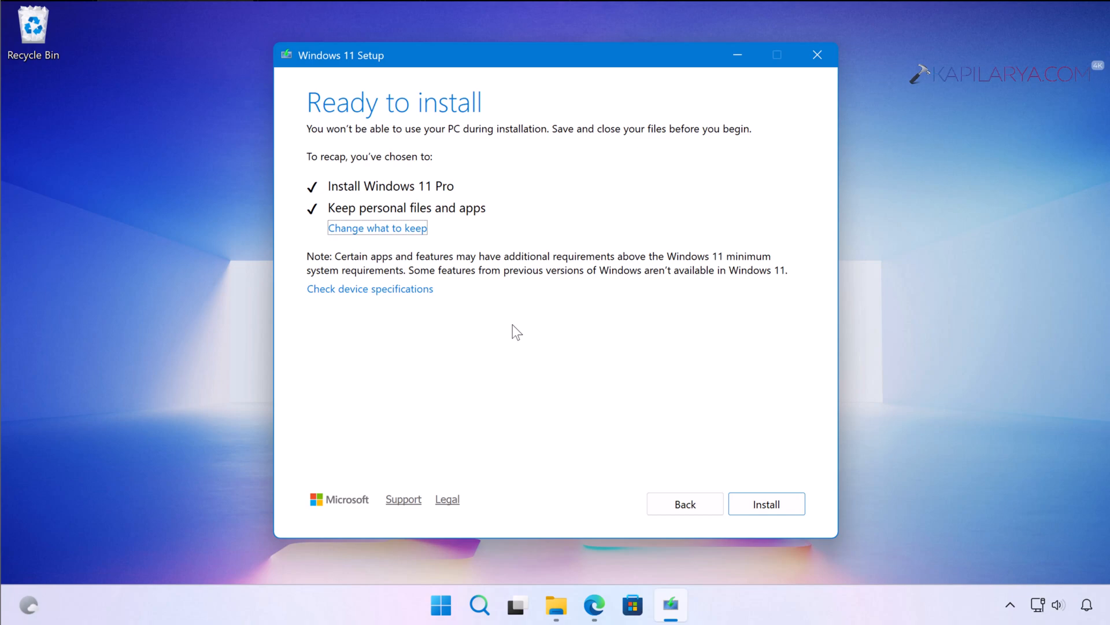
mouse_move(687, 404)
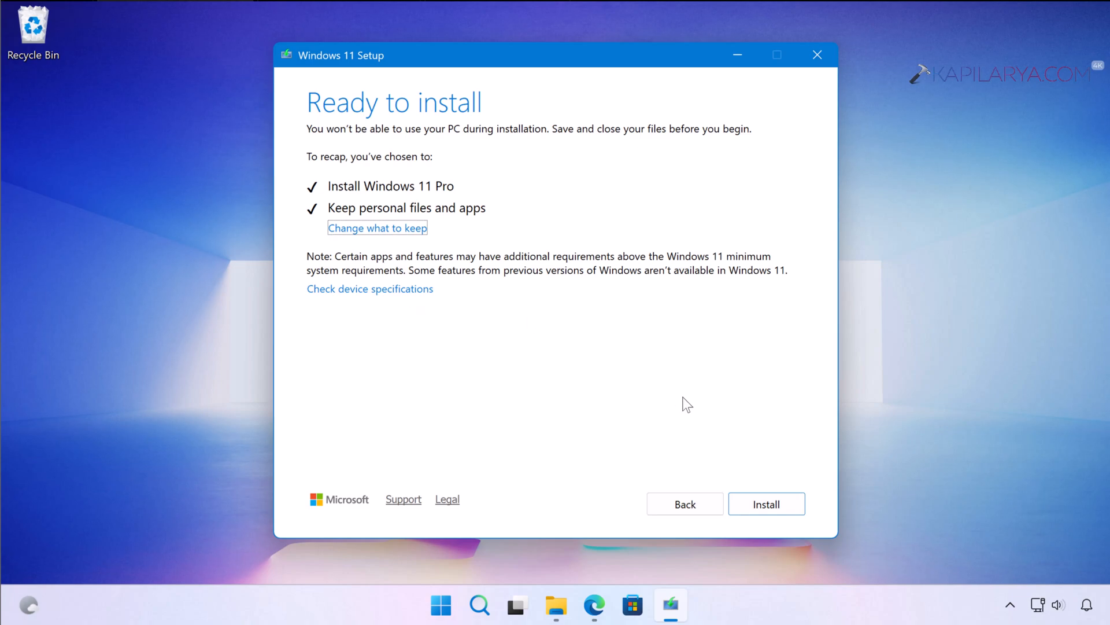